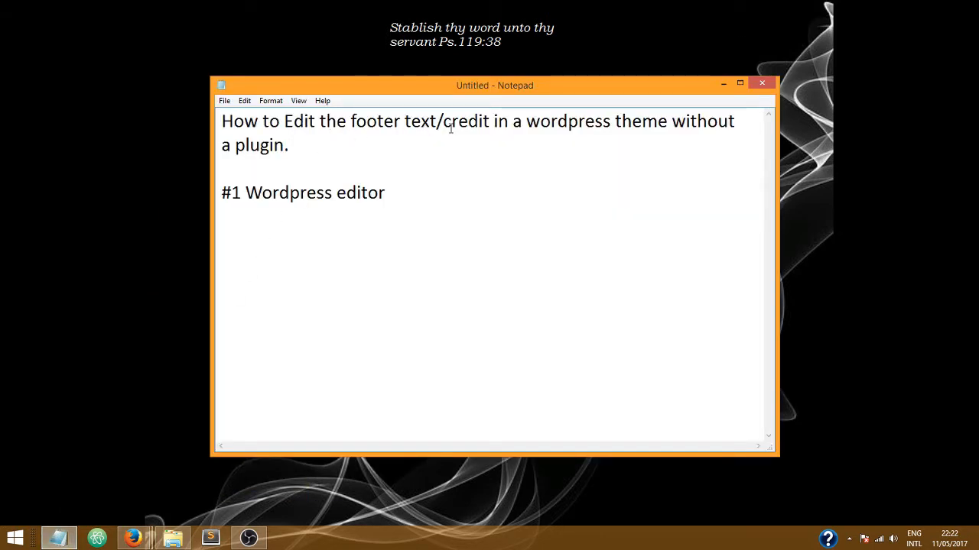
mouse_move(530, 214)
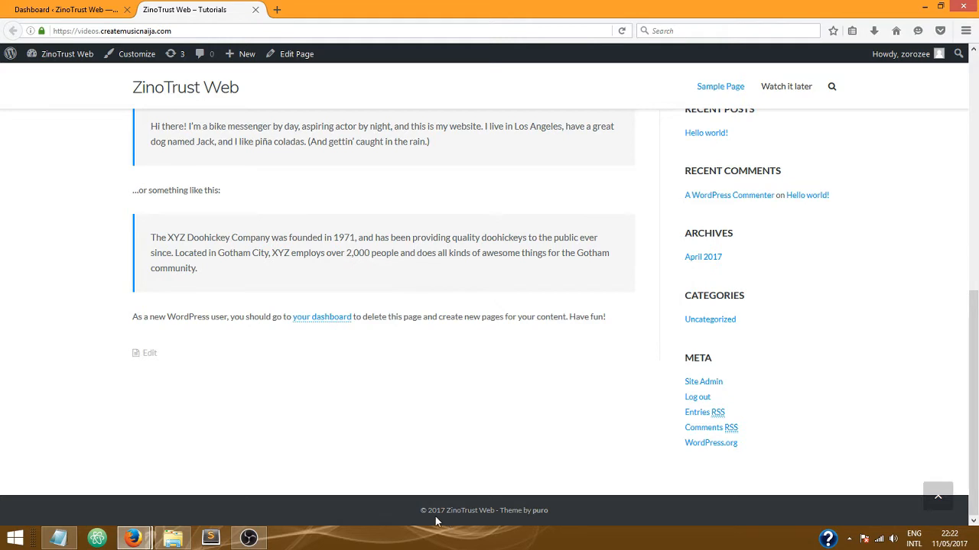
mouse_move(425, 533)
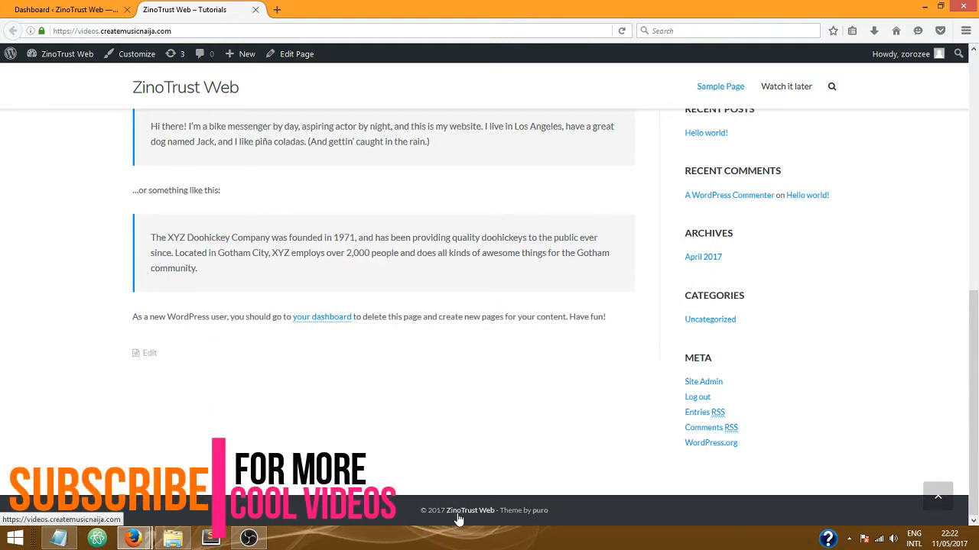
mouse_move(506, 515)
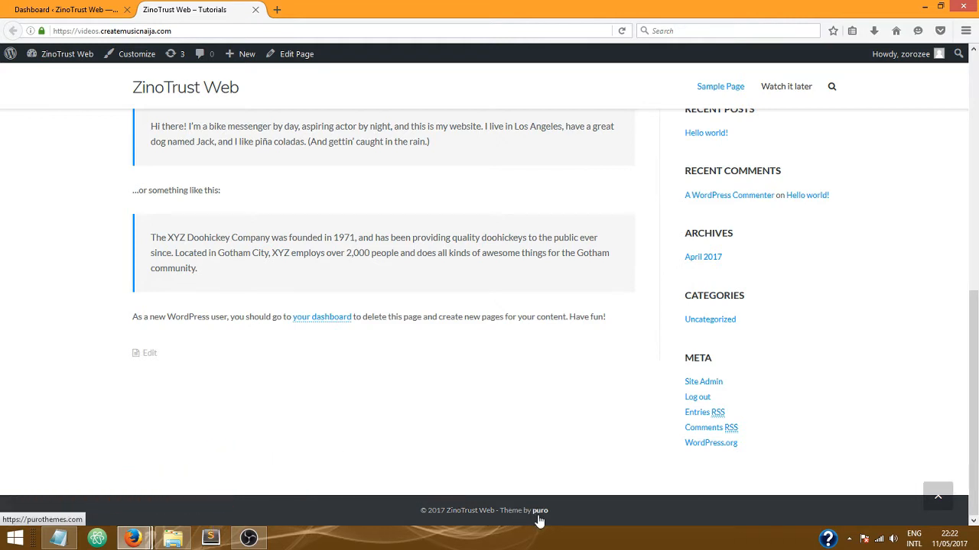
mouse_move(540, 511)
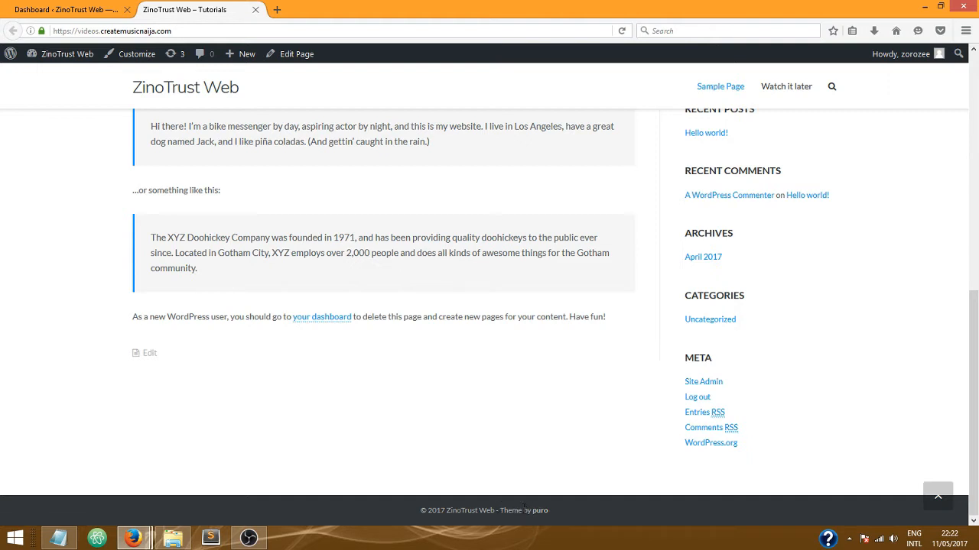
mouse_move(489, 448)
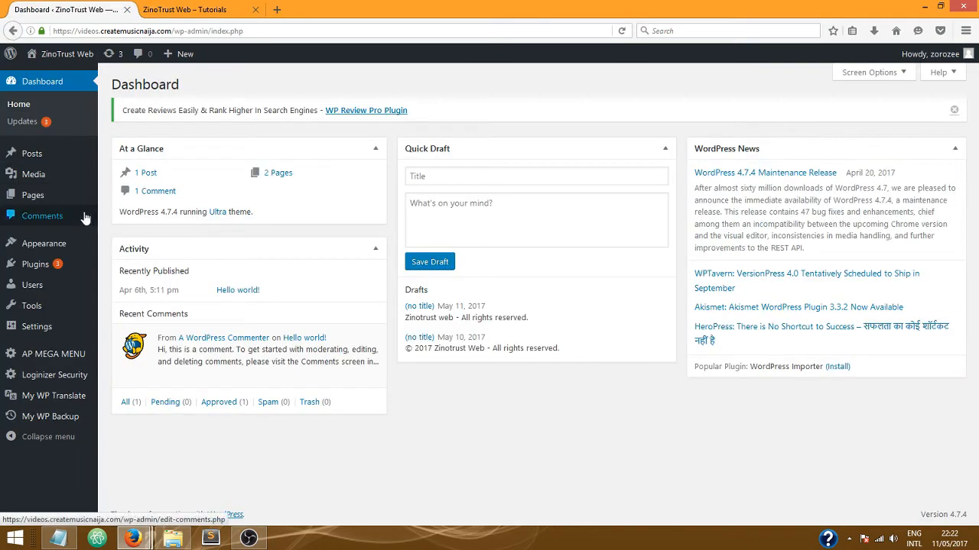
mouse_move(37, 326)
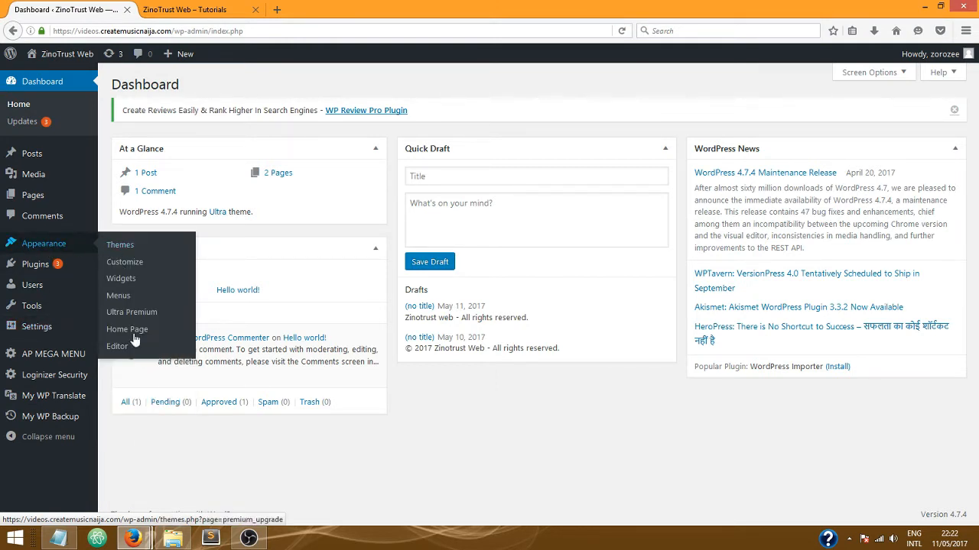
Open Appearance > Editor from the admin dashboard to reach the theme file editor
left_click(117, 346)
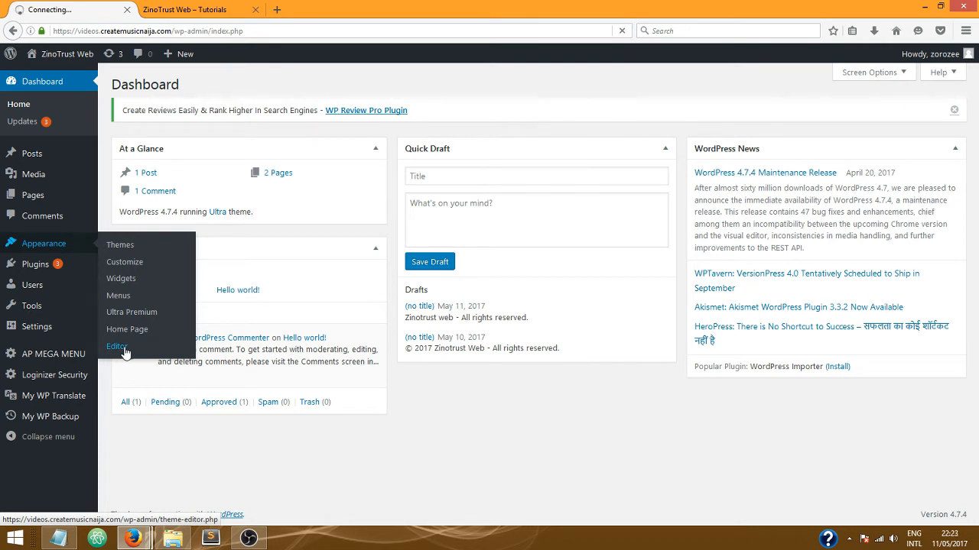
left_click(116, 347)
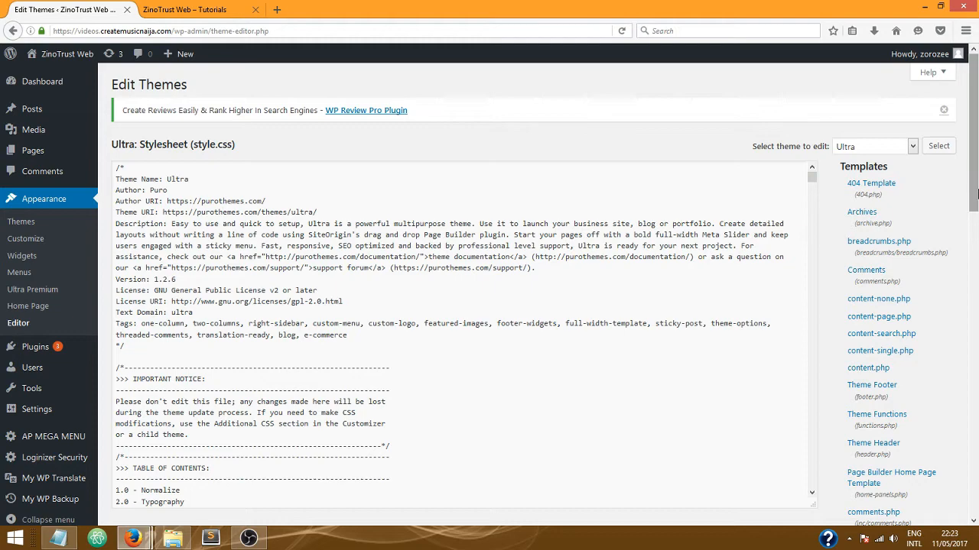
Browse the Ultra theme's Templates list and load bottom-bar.php into the editor
scroll("down", 3)
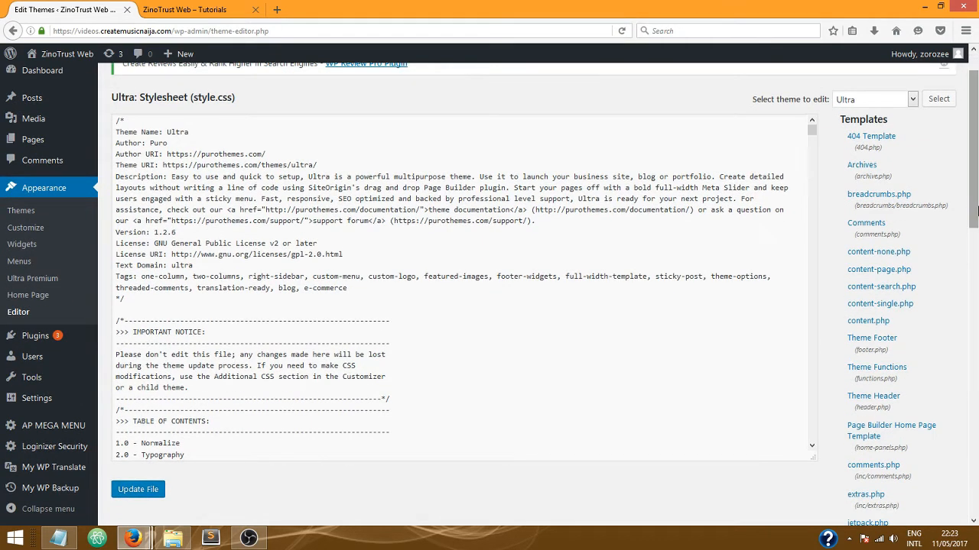
scroll("down", 3)
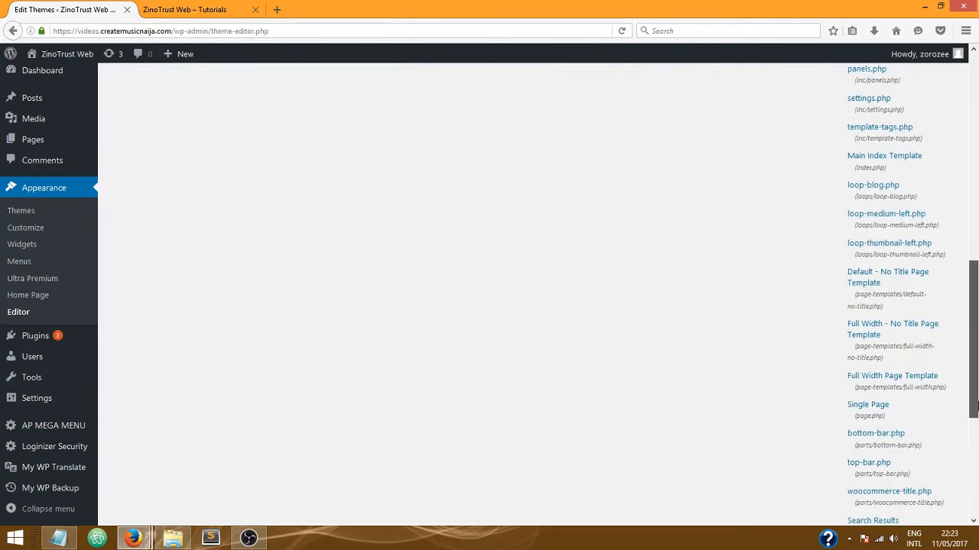
scroll("down", 3)
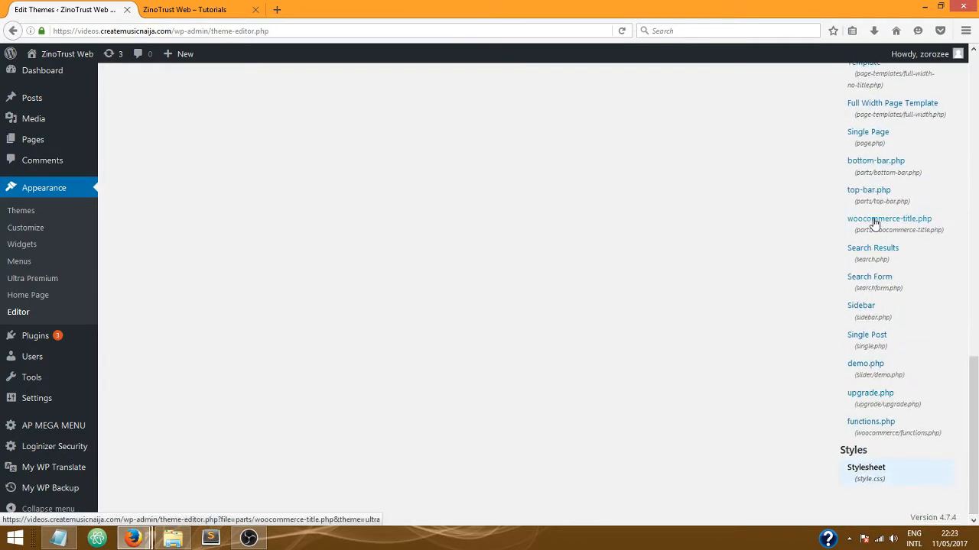
left_click(184, 9)
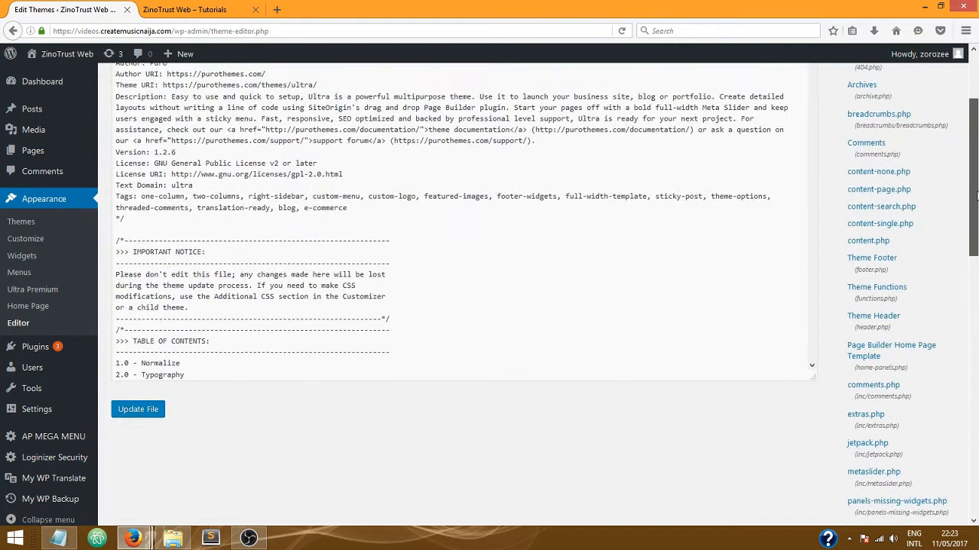
scroll("down", 3)
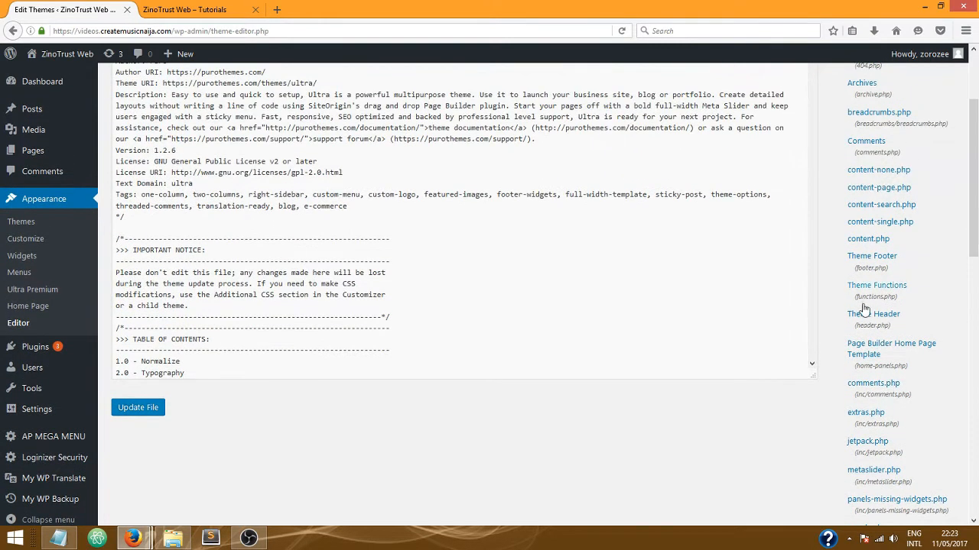
mouse_move(872, 256)
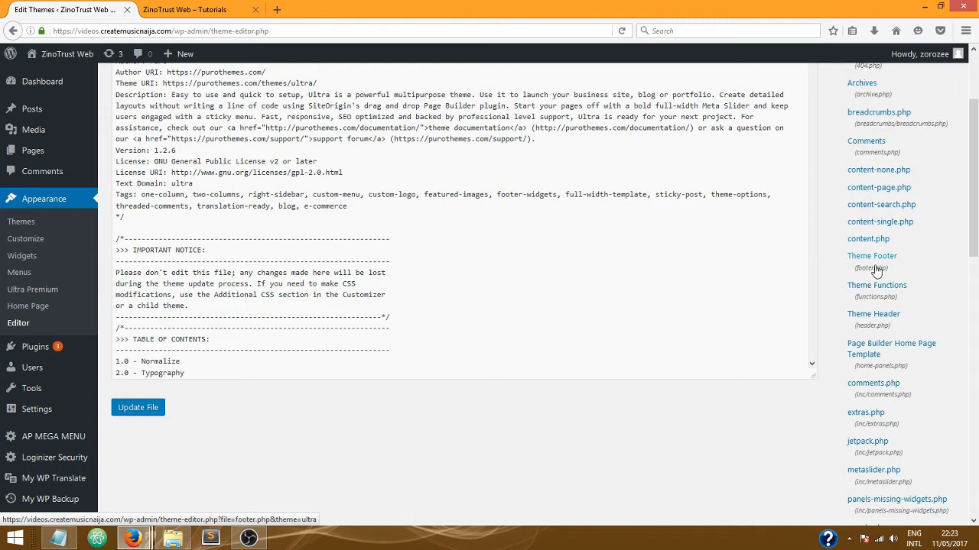
scroll("down", 3)
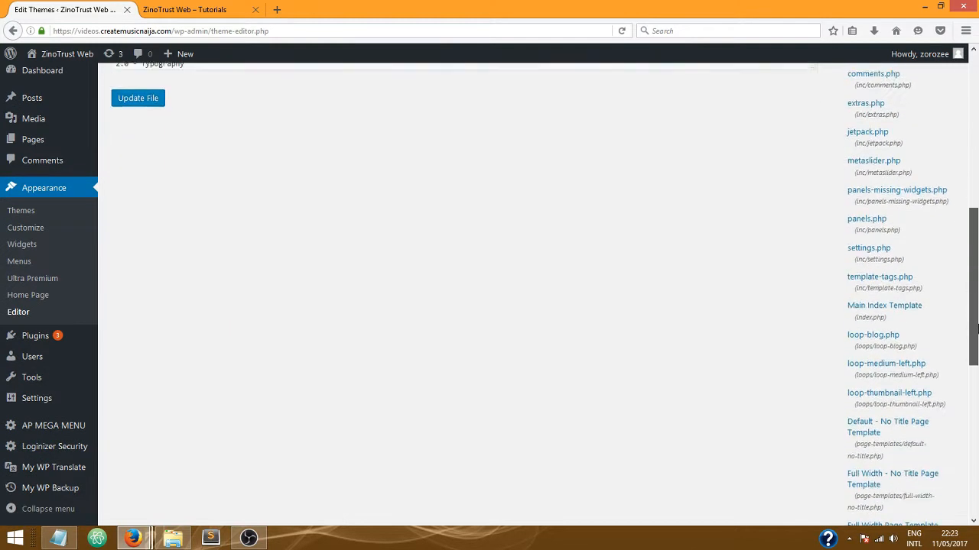
scroll("down", 3)
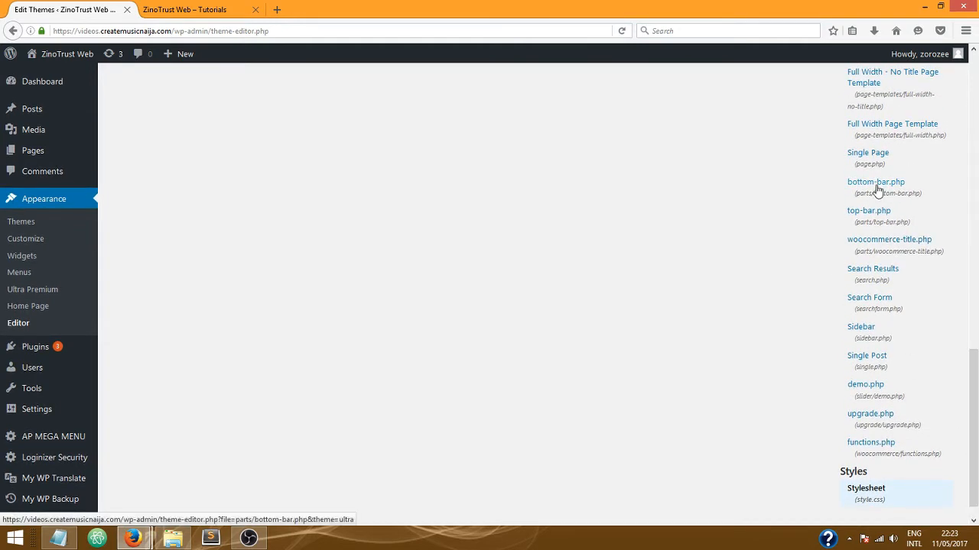
left_click(876, 182)
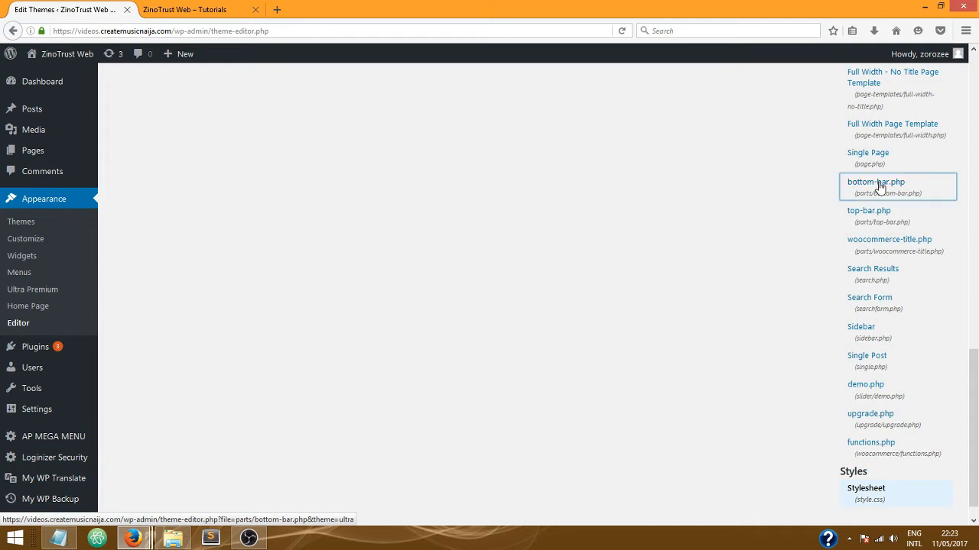
left_click(875, 182)
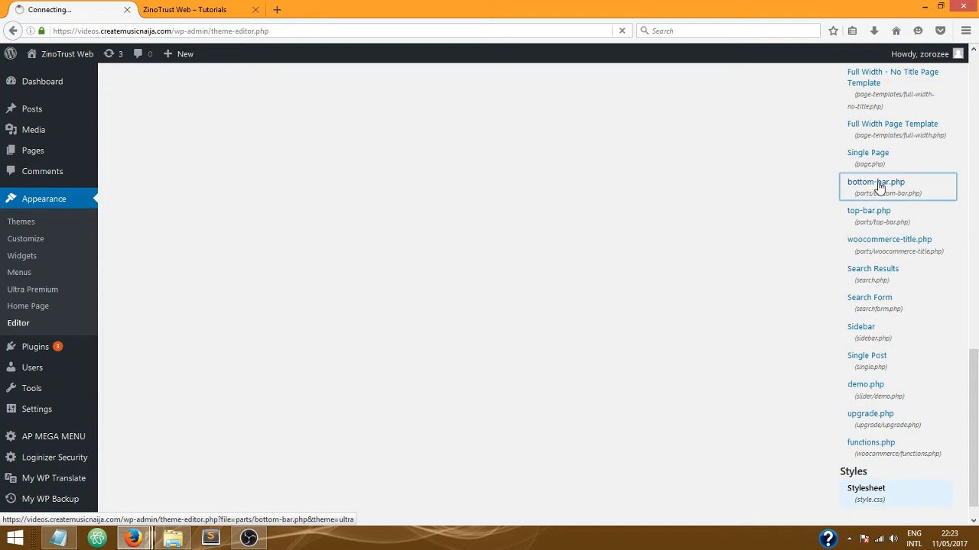
Select and copy all bottom-bar.php code, including the 'Theme by puro' credit
left_click(876, 182)
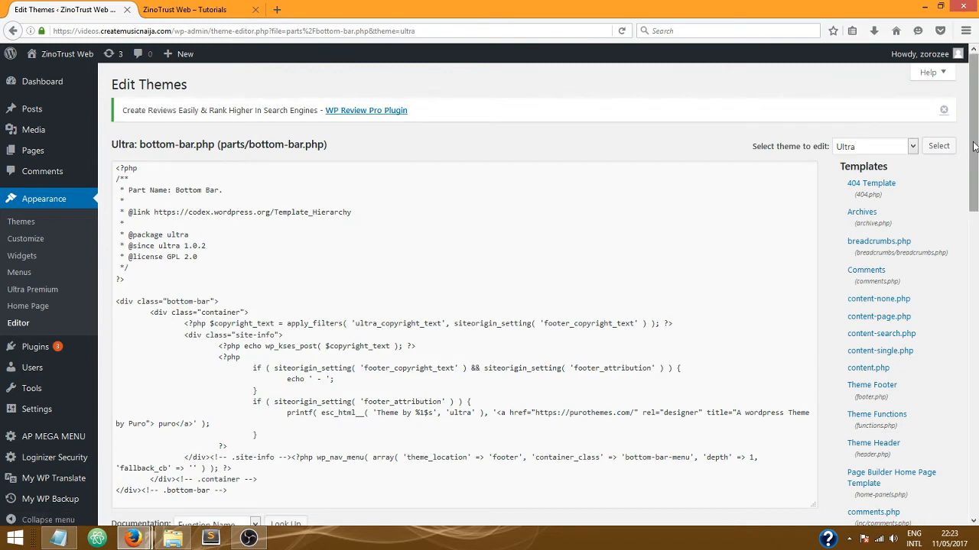
scroll("down", 3)
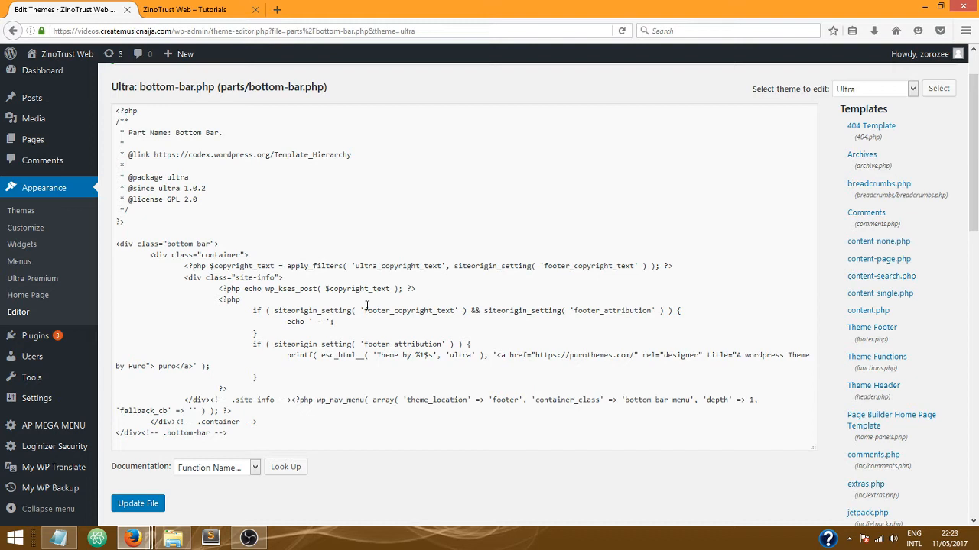
mouse_move(371, 460)
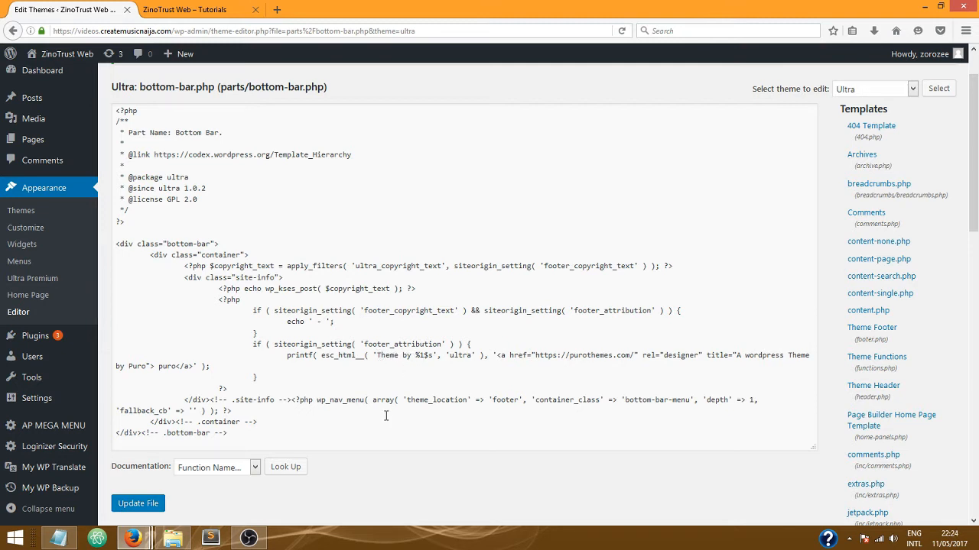
left_click(183, 9)
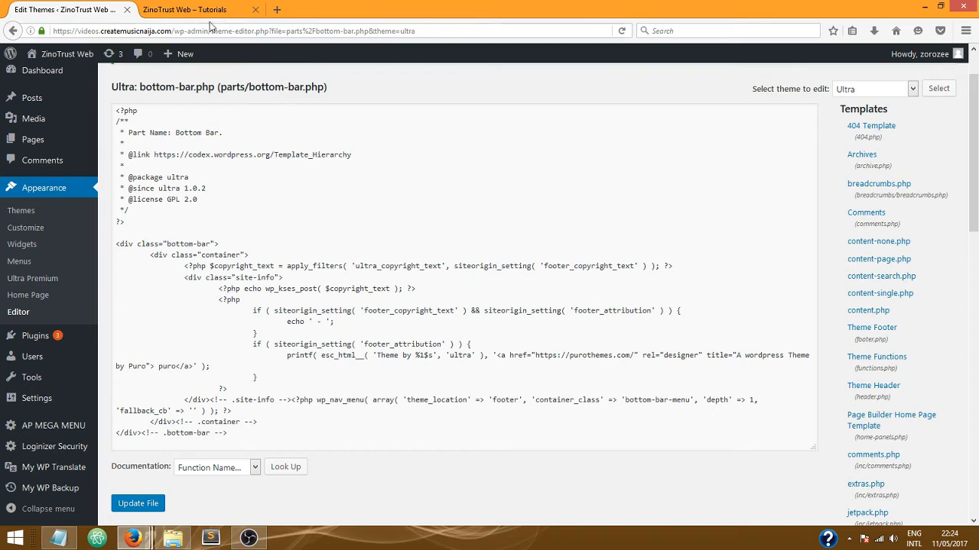
left_click(184, 9)
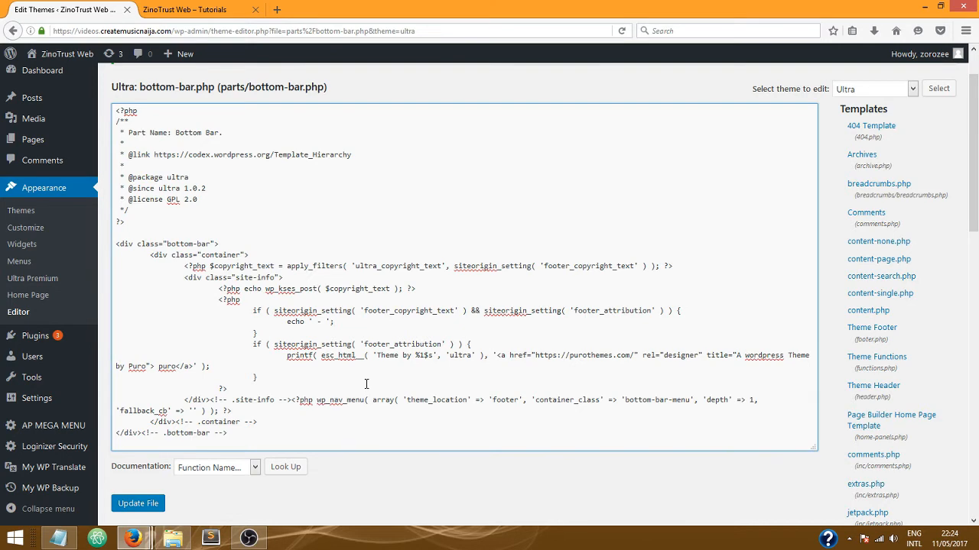
mouse_move(366, 385)
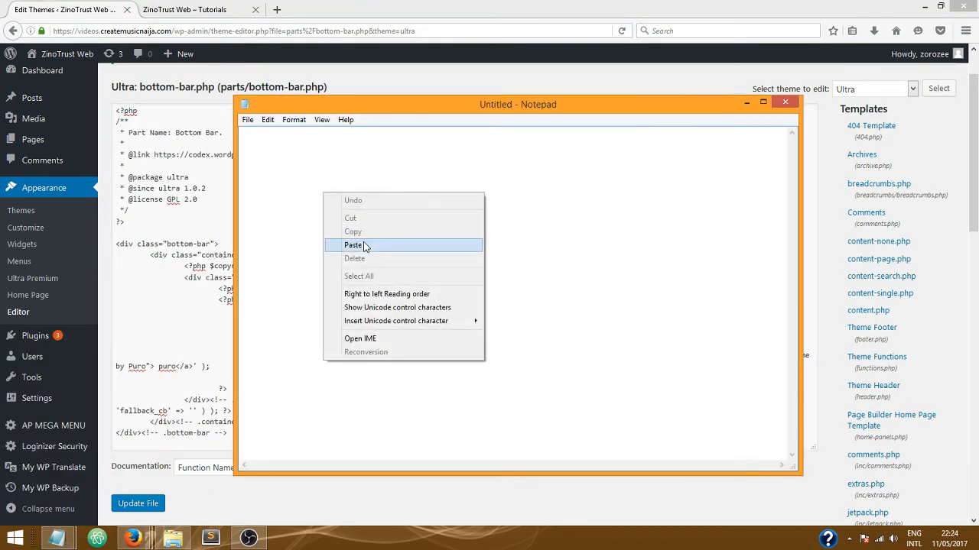
Paste the copied template code into Notepad as a backup, then return to the editor
left_click(353, 245)
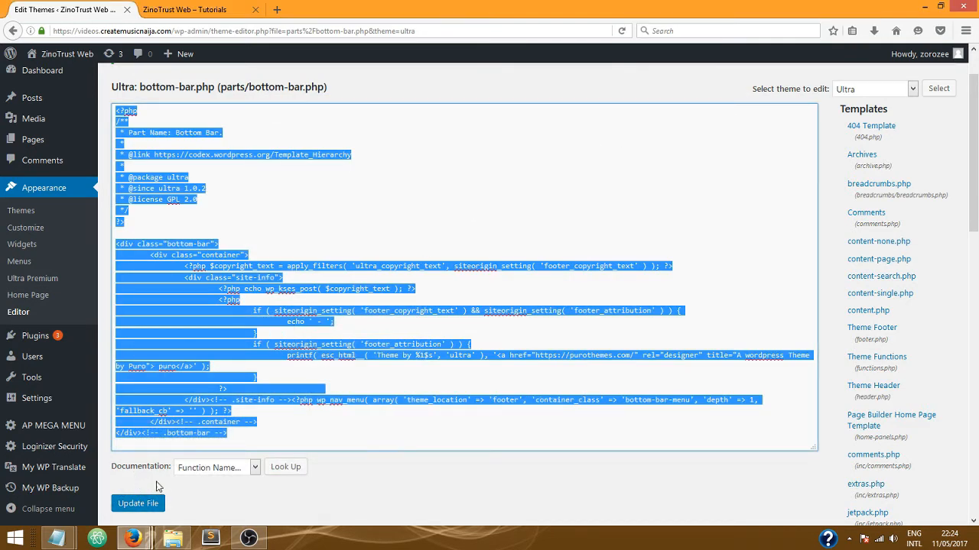
left_click(342, 321)
type("A")
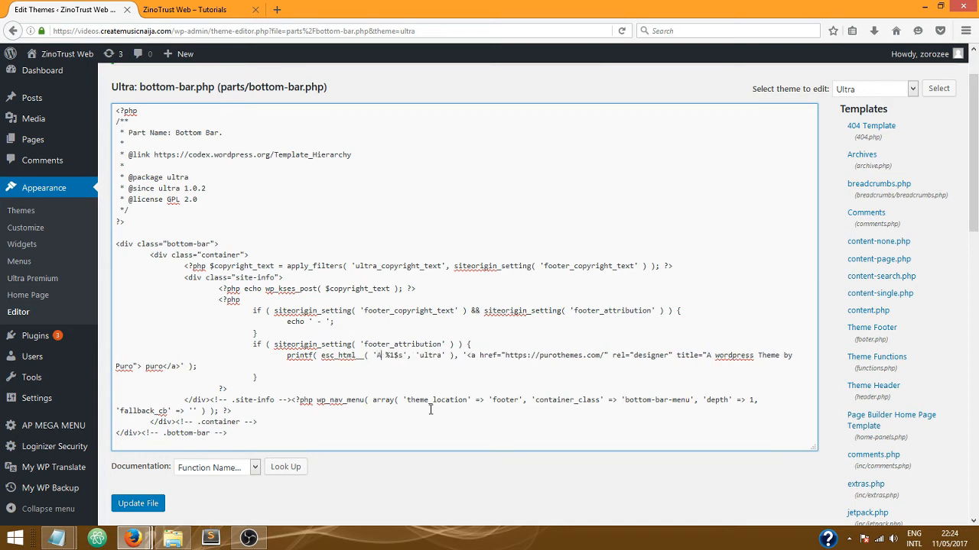
Change the footer credit text from 'Theme by' to 'All Rights Reserved'
type("LL")
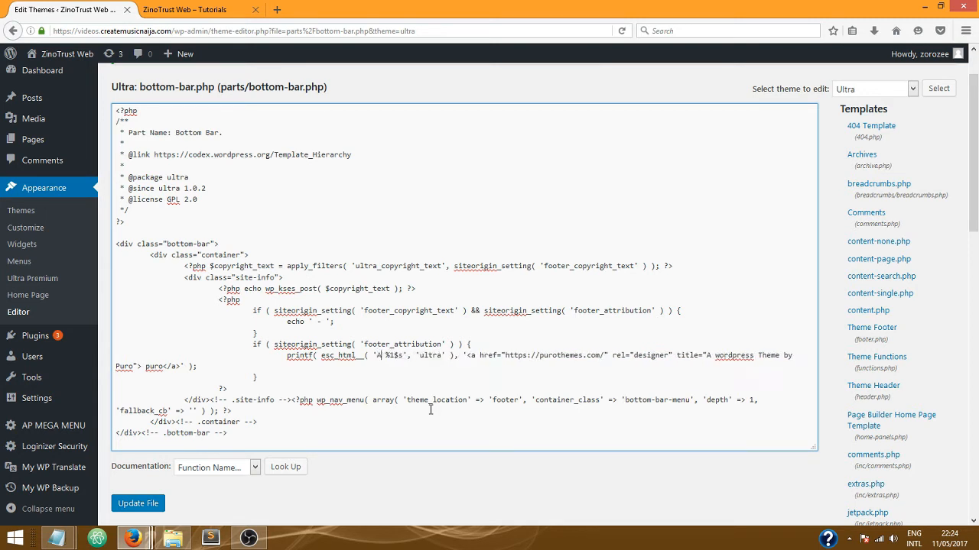
type("ll Rights")
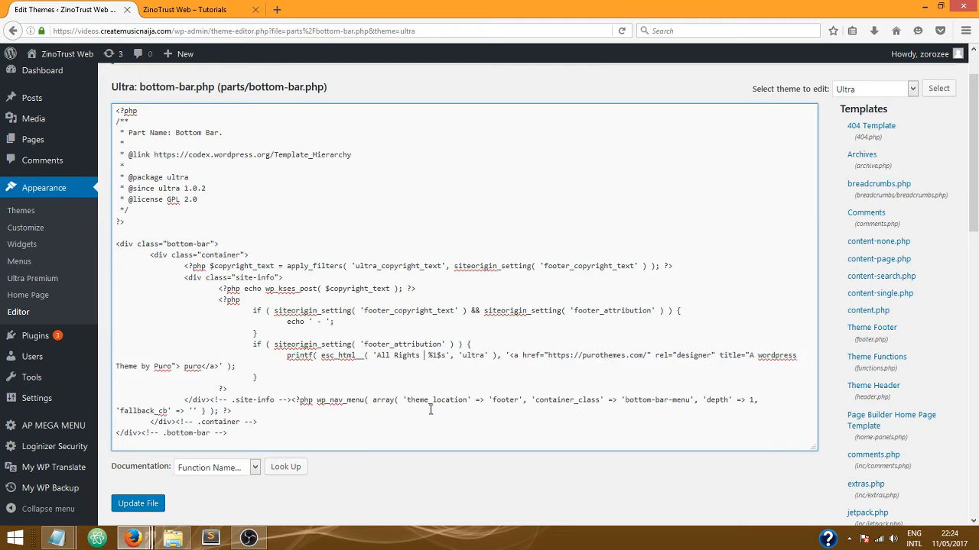
type("Reserved")
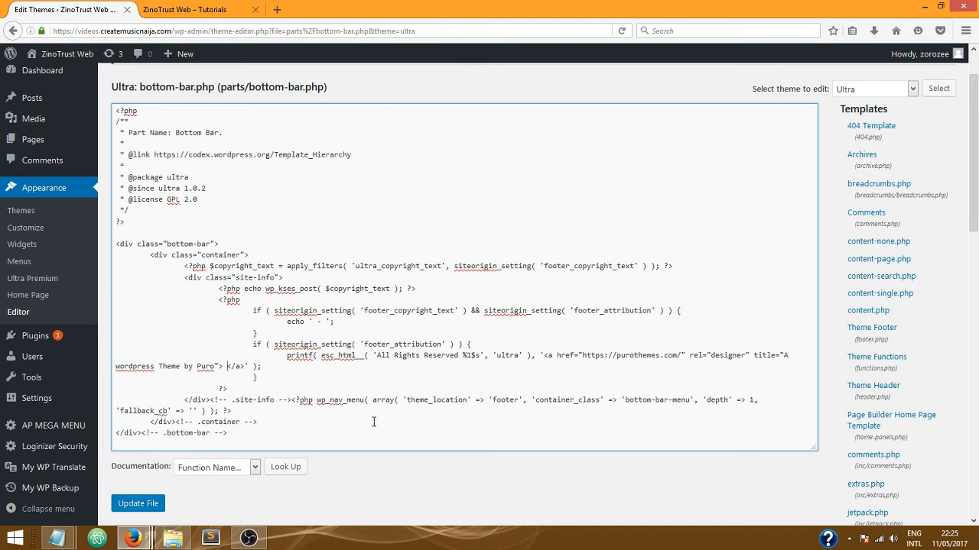
Save the edited bottom-bar.php file and return to the live site tab
left_click(137, 503)
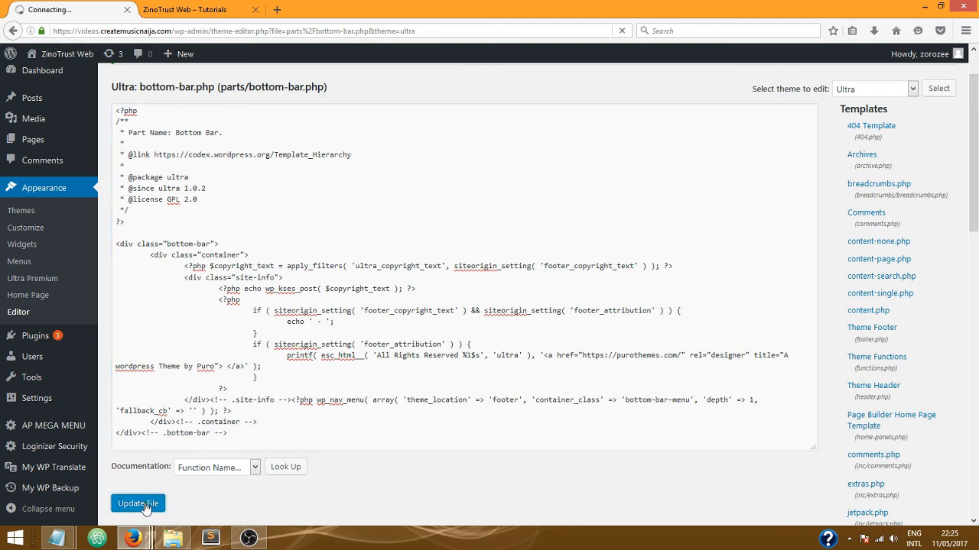
left_click(138, 503)
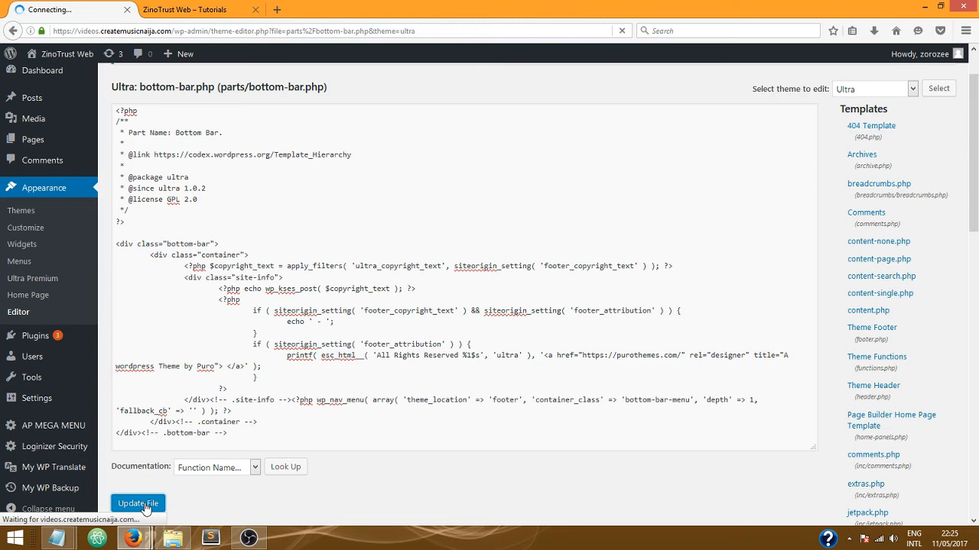
left_click(138, 503)
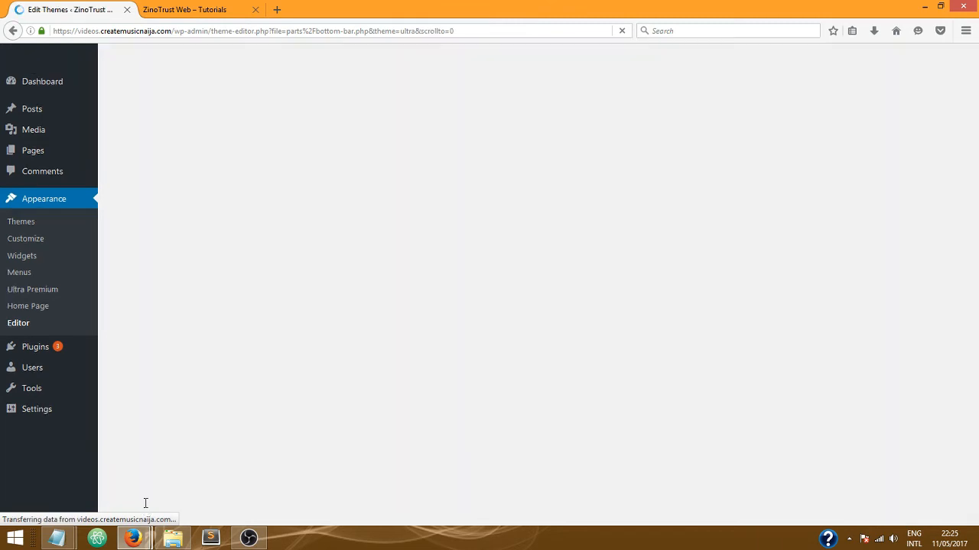
left_click(184, 9)
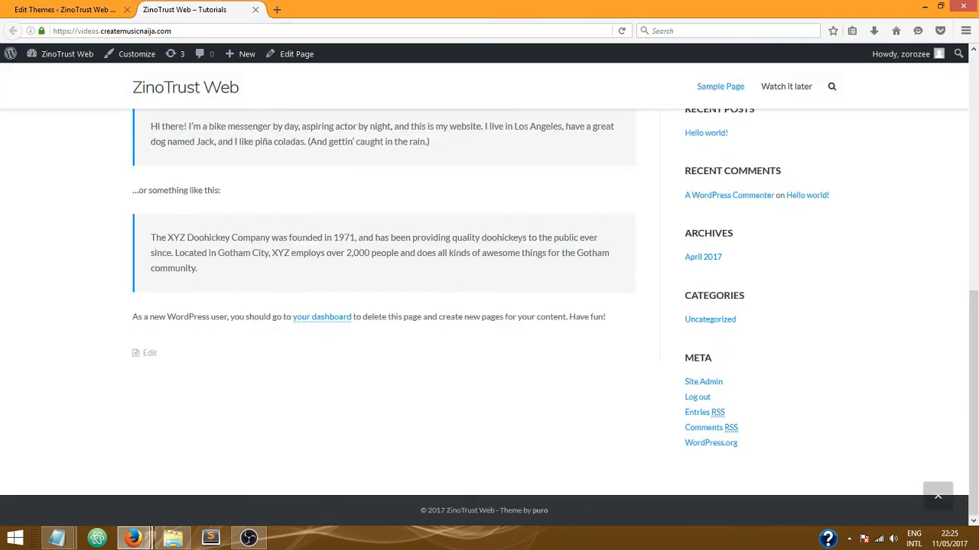
Reload the ZinoTrust Web site to check the updated footer text
left_click(622, 31)
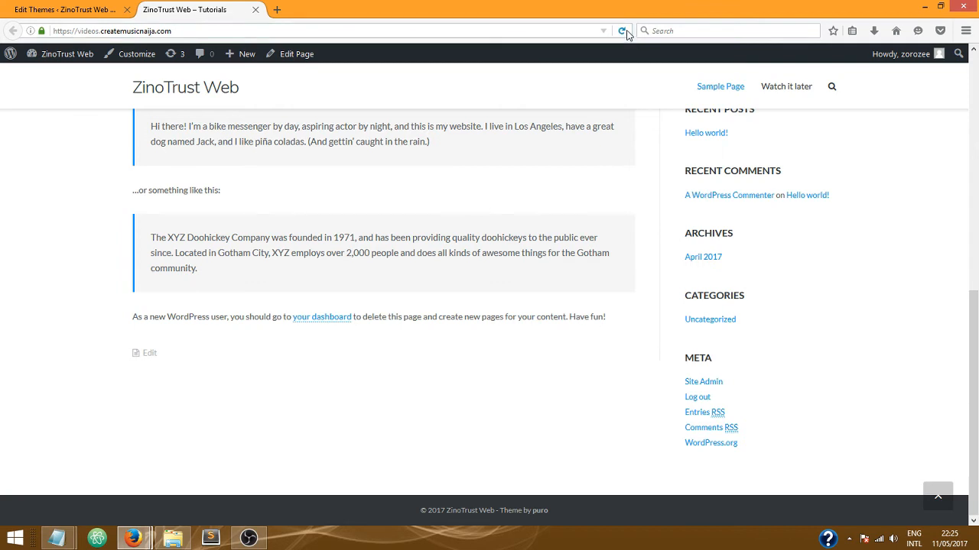
left_click(622, 31)
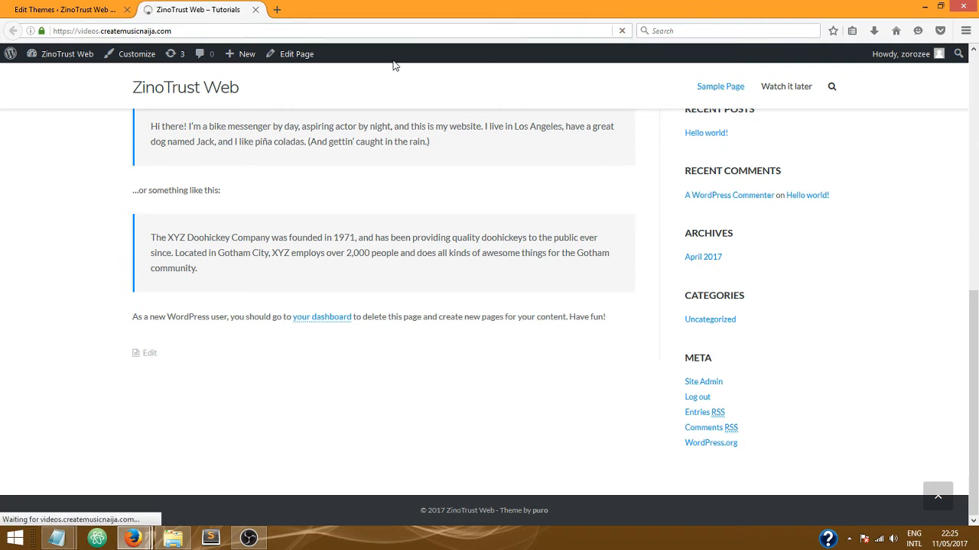
mouse_move(525, 523)
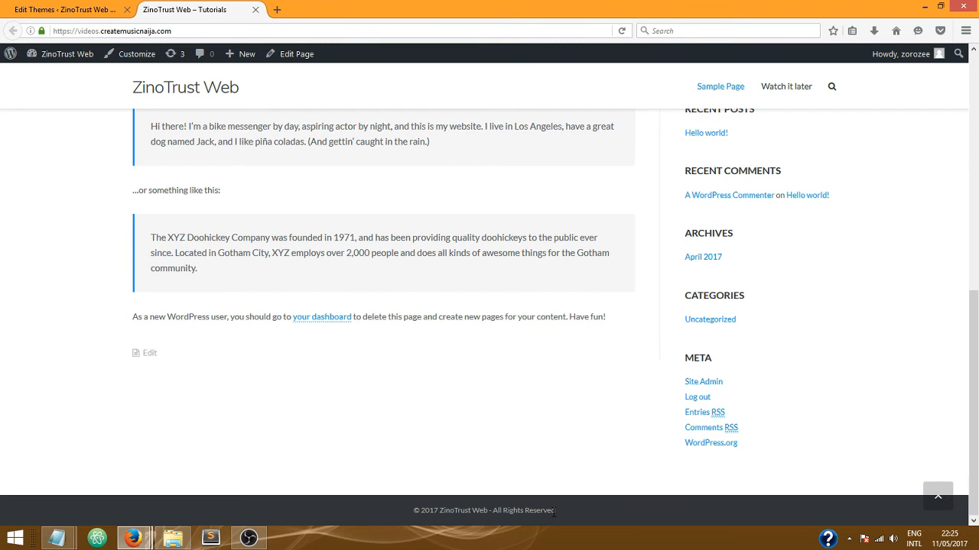
mouse_move(398, 231)
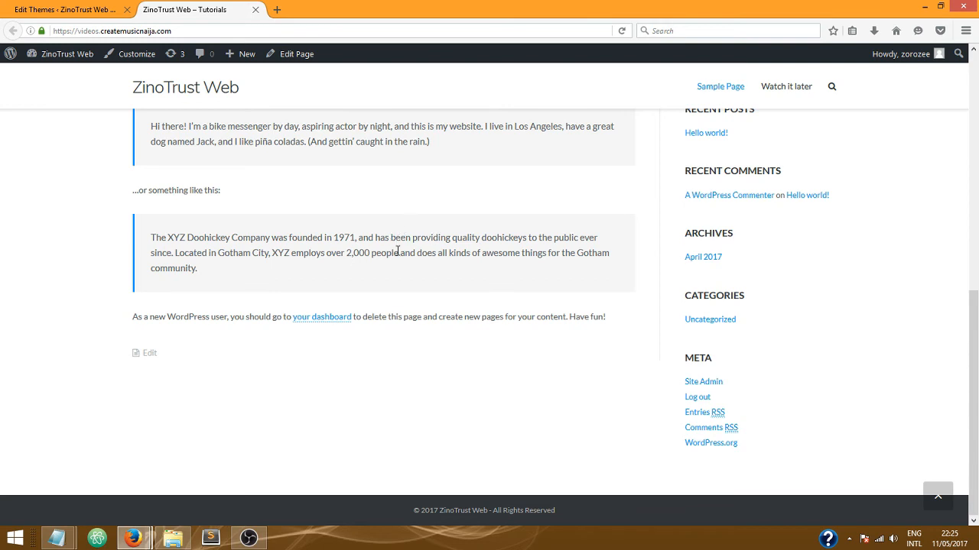
mouse_move(557, 528)
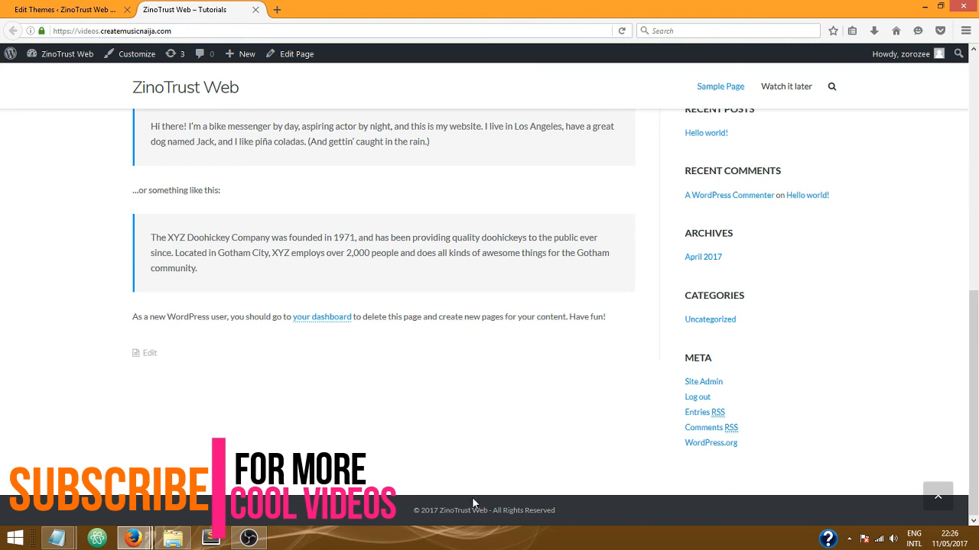
mouse_move(477, 488)
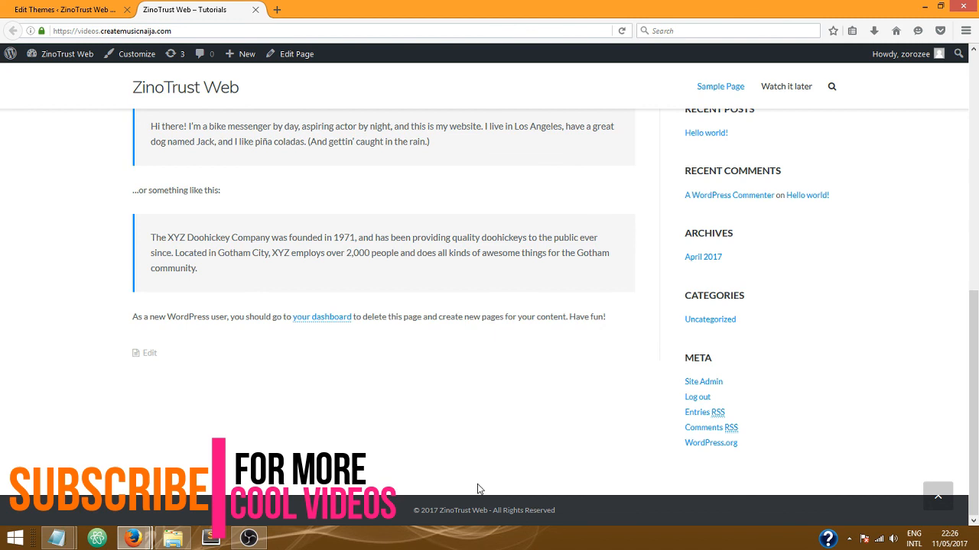
mouse_move(494, 450)
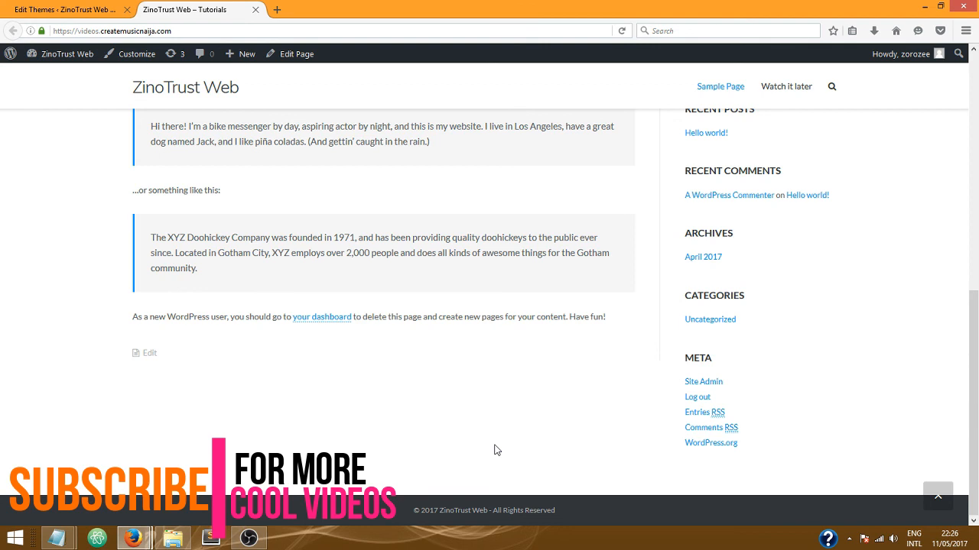
mouse_move(454, 412)
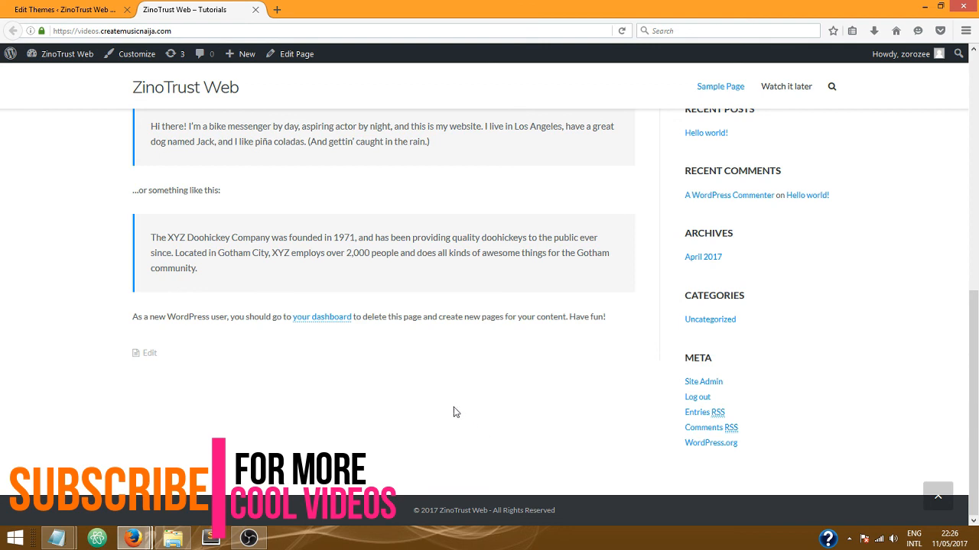